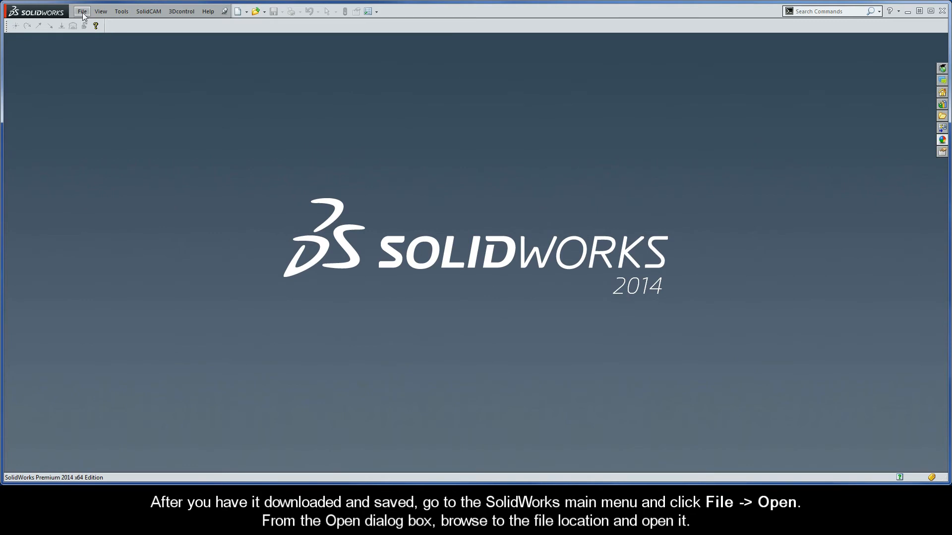
Open SC_iM_Walkthrough.SLDPRT from the SolidWorks Part File folder via File > Open.
left_click(81, 11)
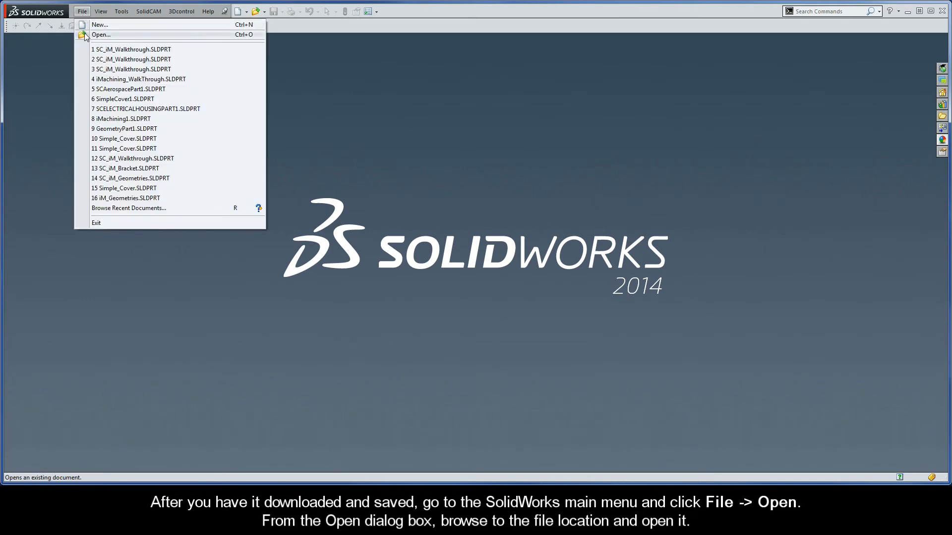
left_click(102, 34)
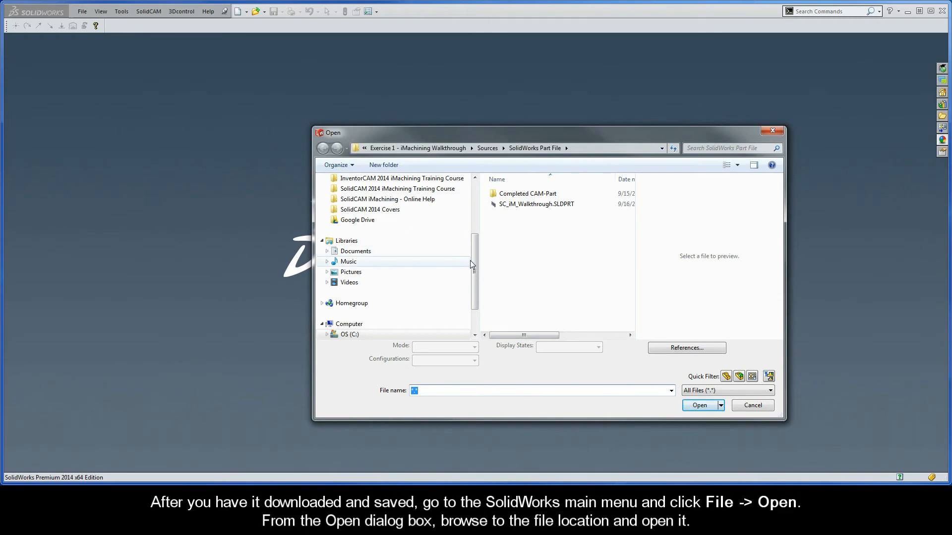
left_click(536, 204)
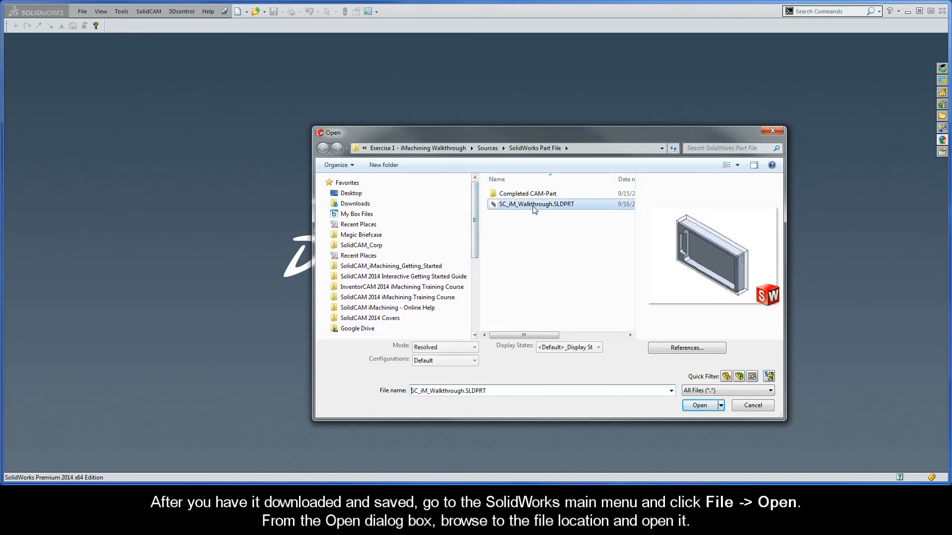
left_click(699, 405)
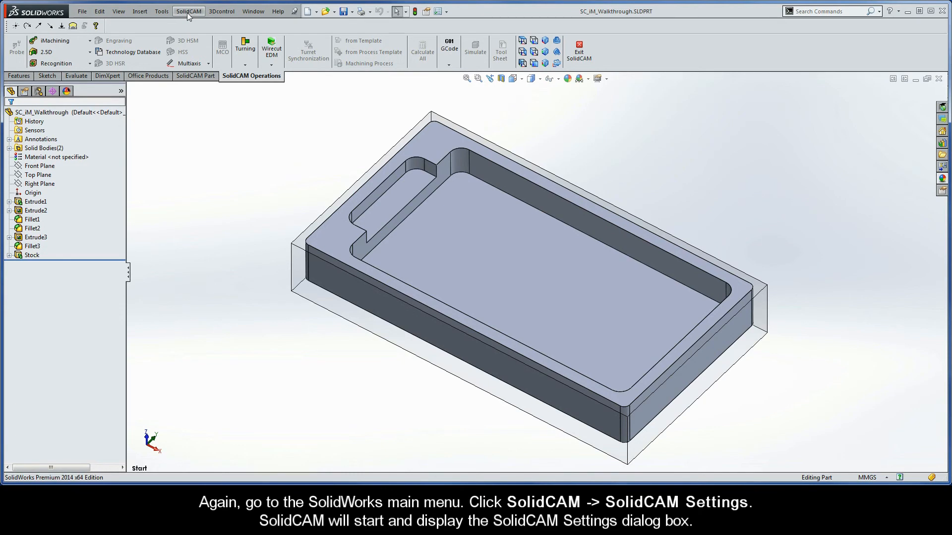
Start SolidCAM and bring up its Settings dialog from the SolidCAM menu.
left_click(188, 11)
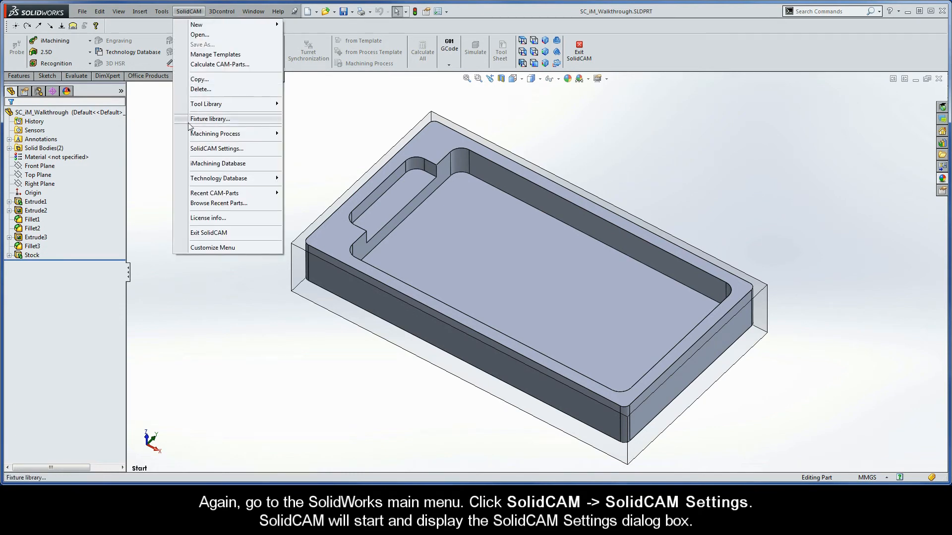
left_click(218, 148)
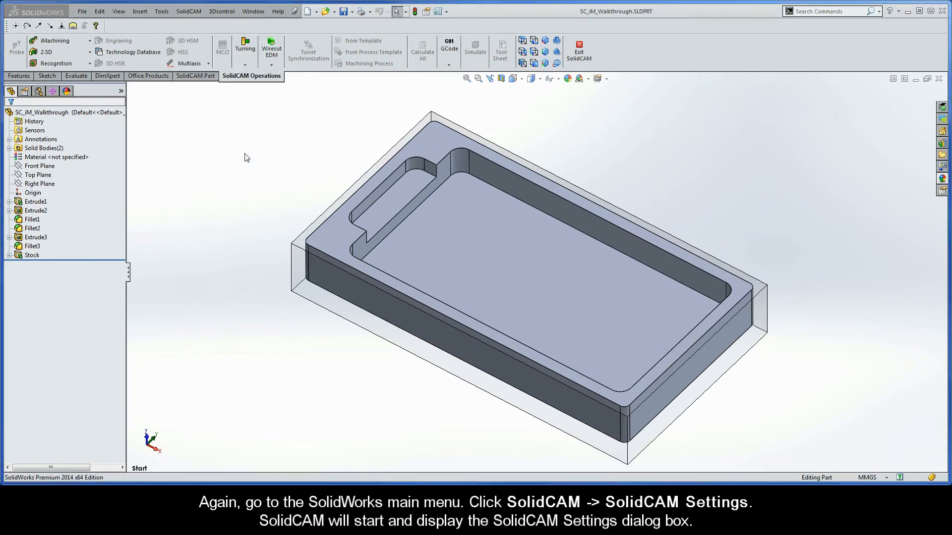
left_click(188, 11)
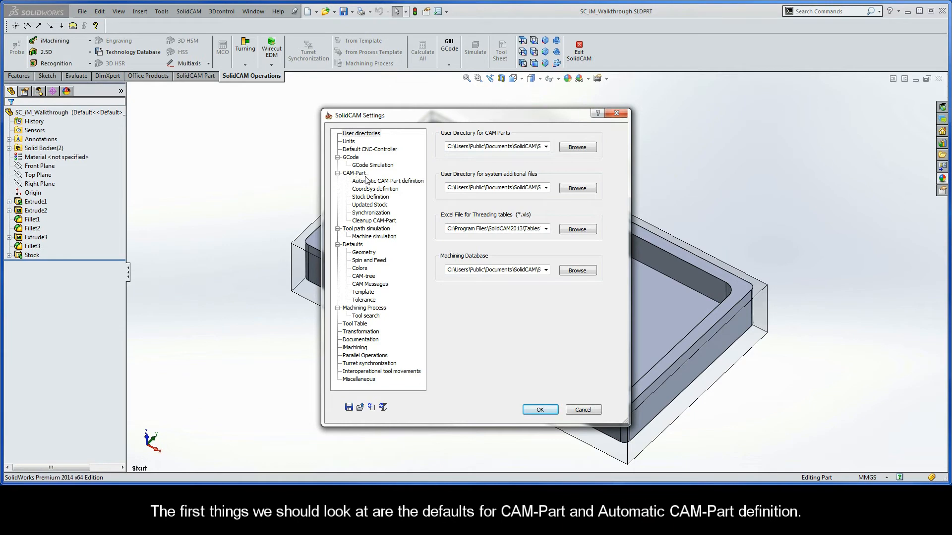
mouse_move(418, 188)
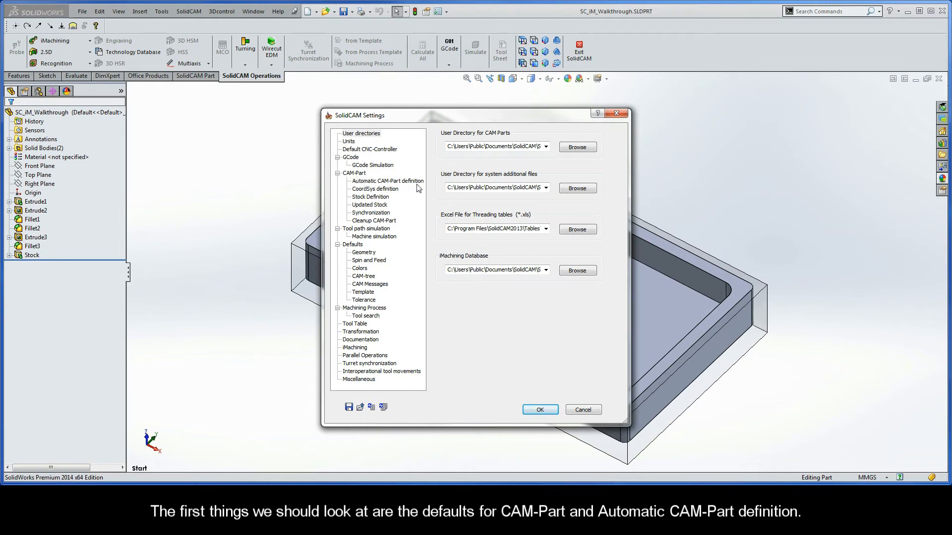
Keep CAM-Part in External mode and leave all Automatic CAM-Part definition boxes cleared.
left_click(353, 173)
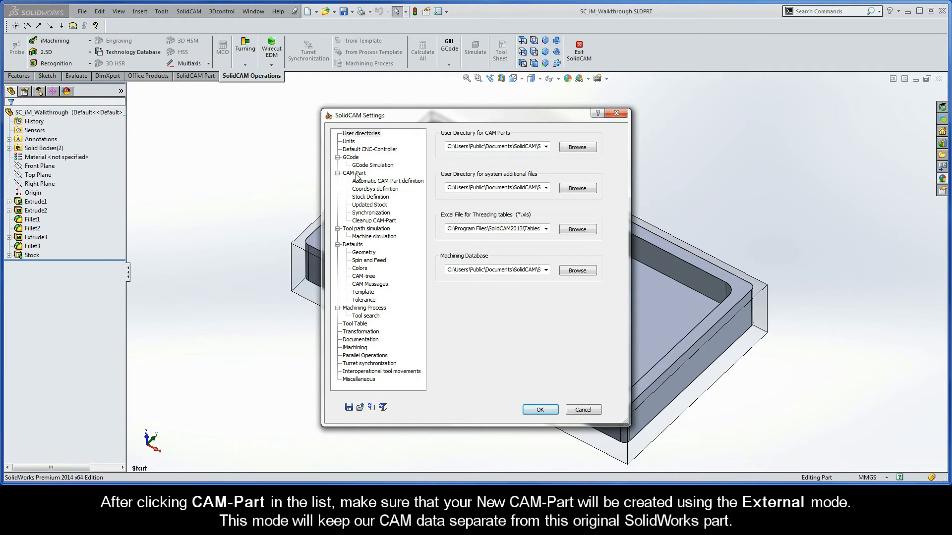
left_click(354, 173)
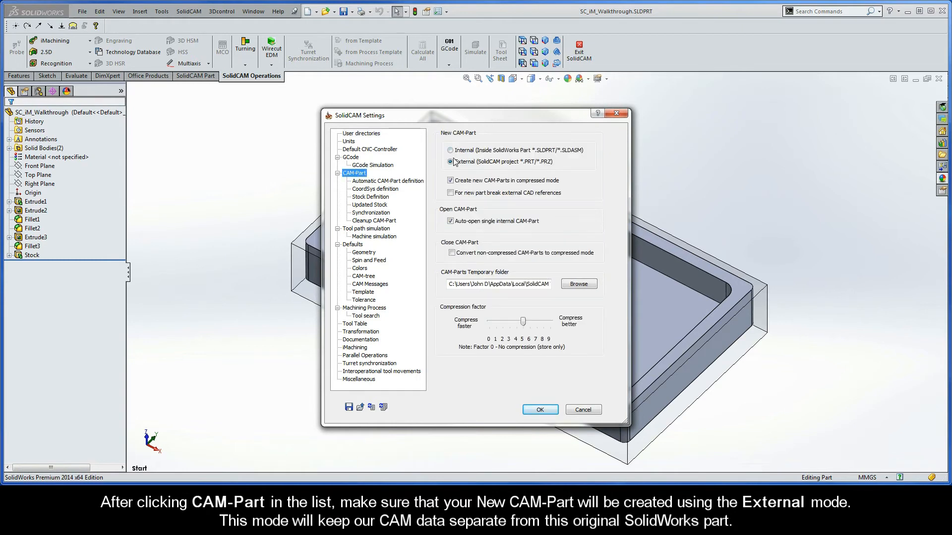
left_click(450, 161)
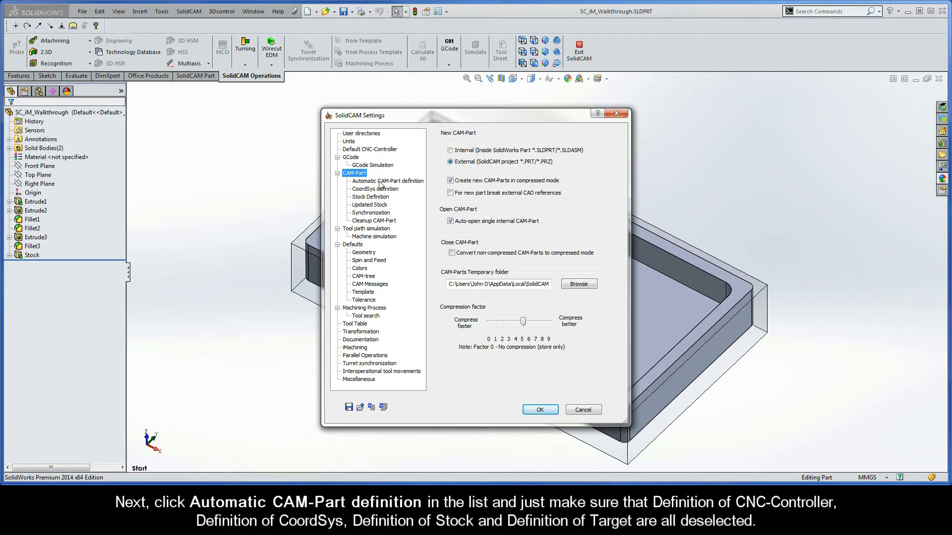
left_click(388, 180)
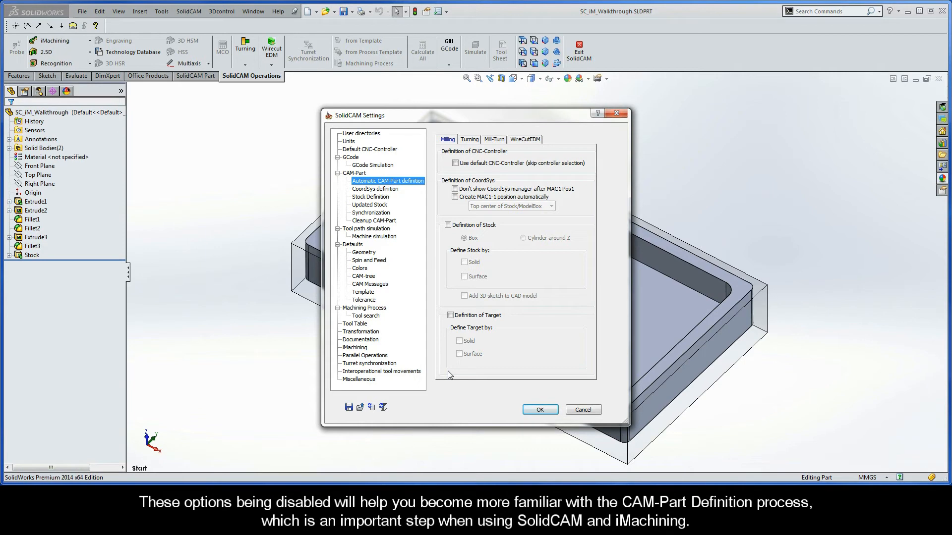
mouse_move(395, 218)
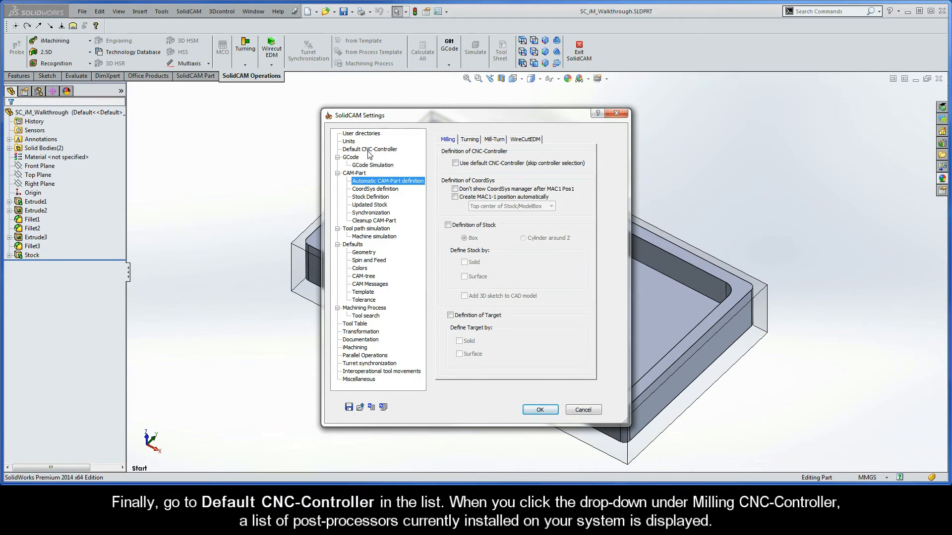
Set gMilling_Haas_SS_3x as the default milling CNC-Controller and accept the settings.
left_click(369, 150)
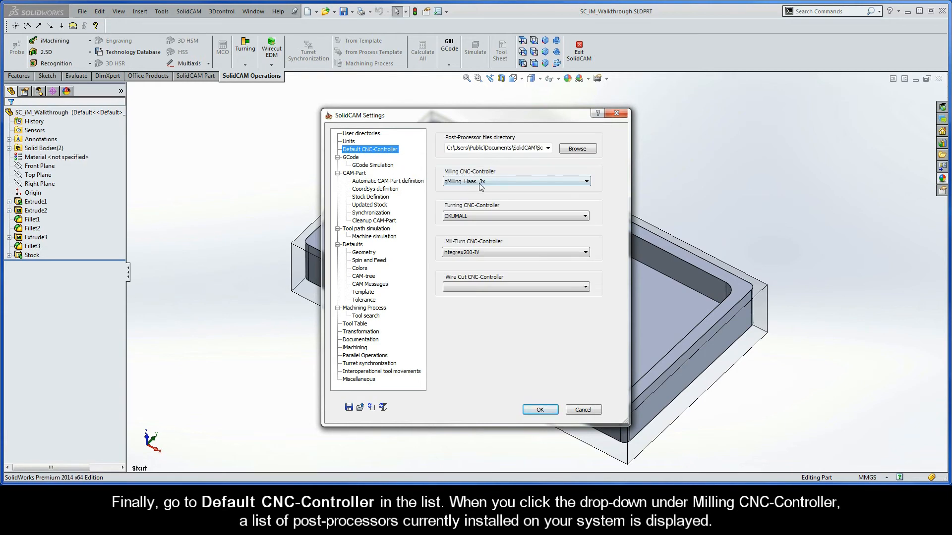
left_click(585, 181)
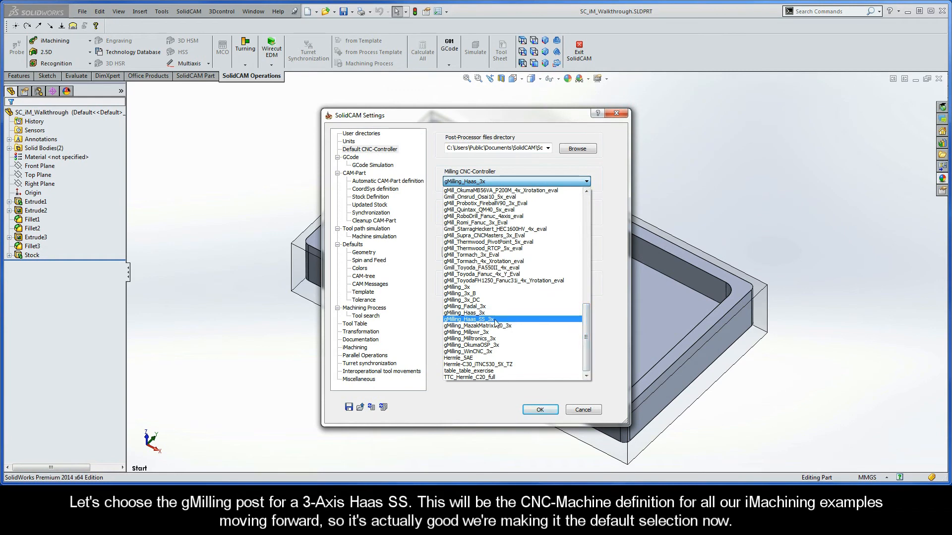
left_click(467, 319)
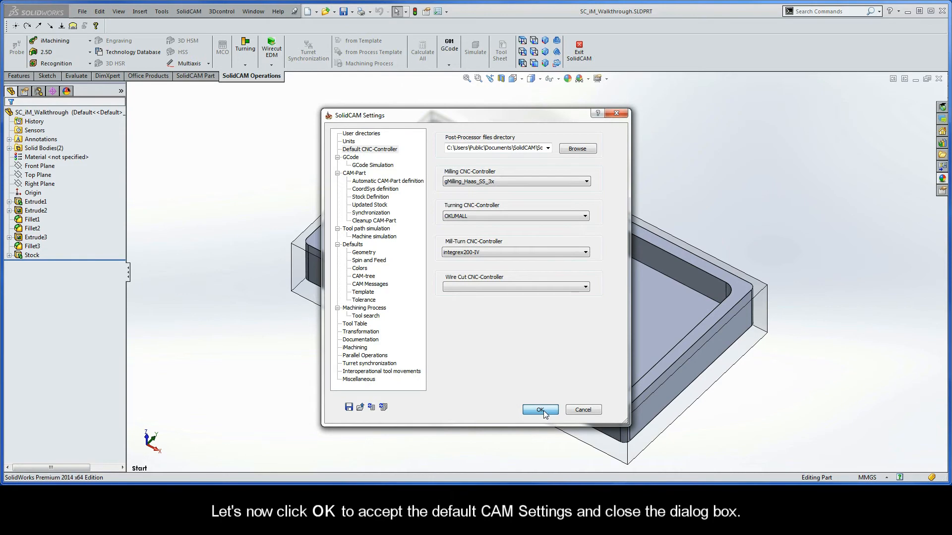
left_click(539, 409)
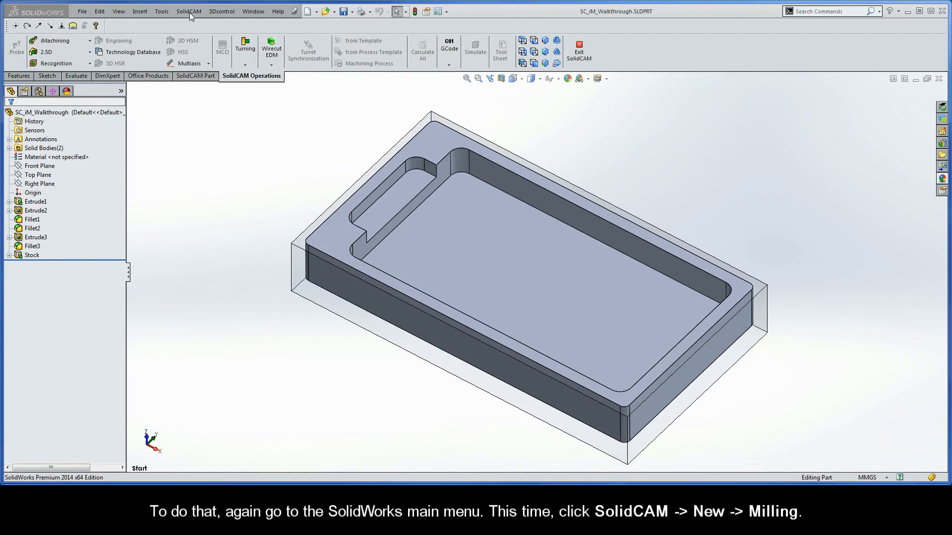
Create a new milling CAM-Part with default External, metric settings via SolidCAM > New > Milling.
left_click(188, 11)
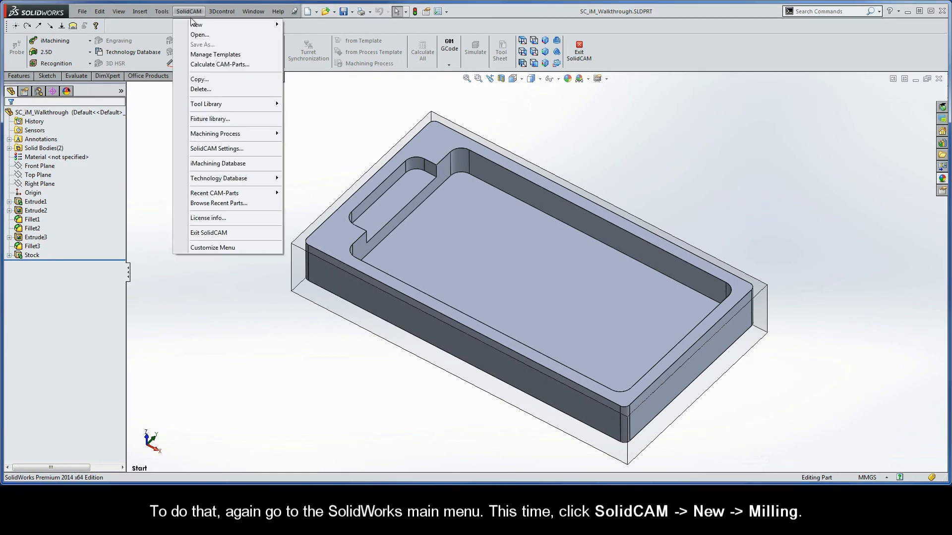
mouse_move(197, 24)
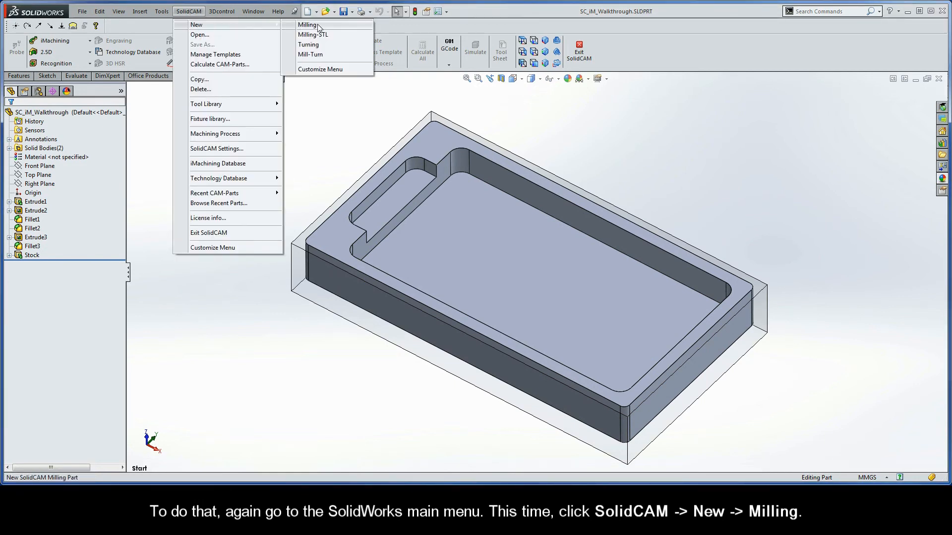
left_click(308, 25)
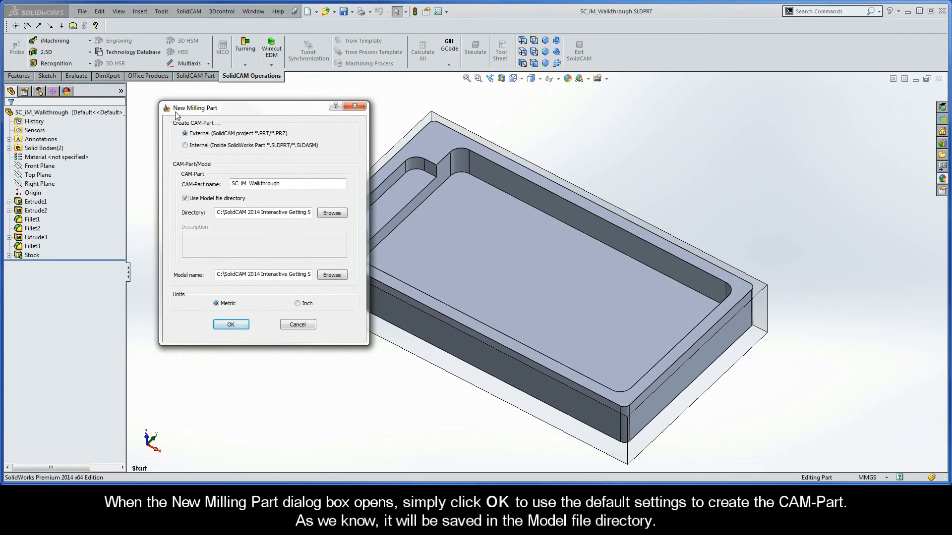
mouse_move(230, 323)
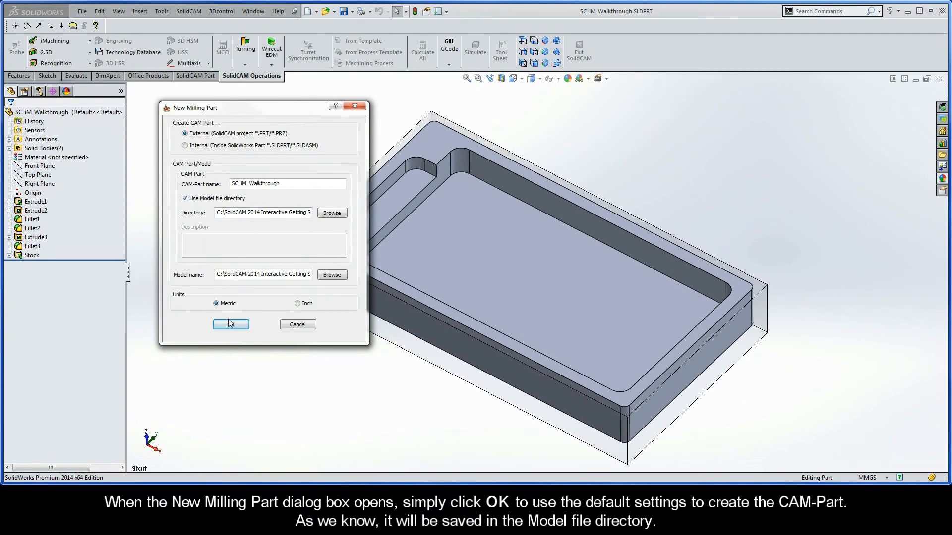
left_click(231, 323)
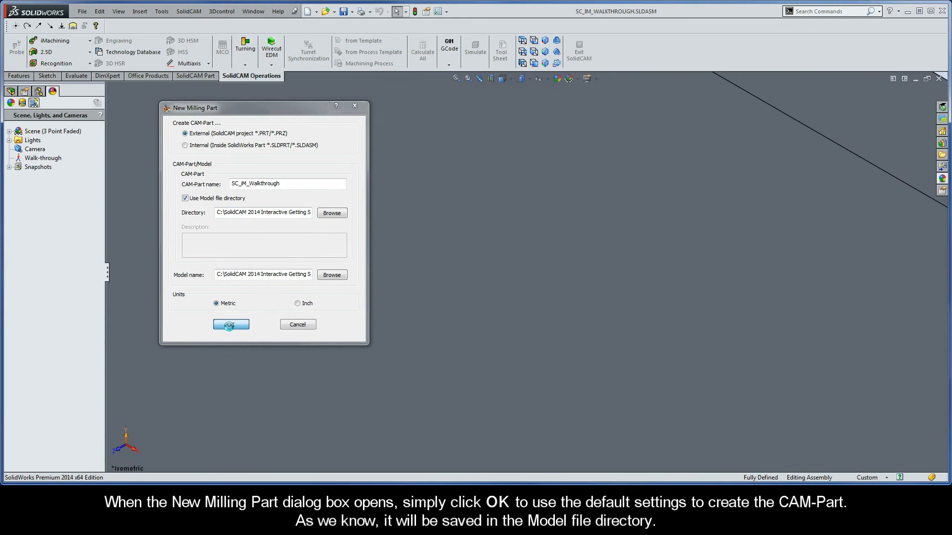
left_click(231, 324)
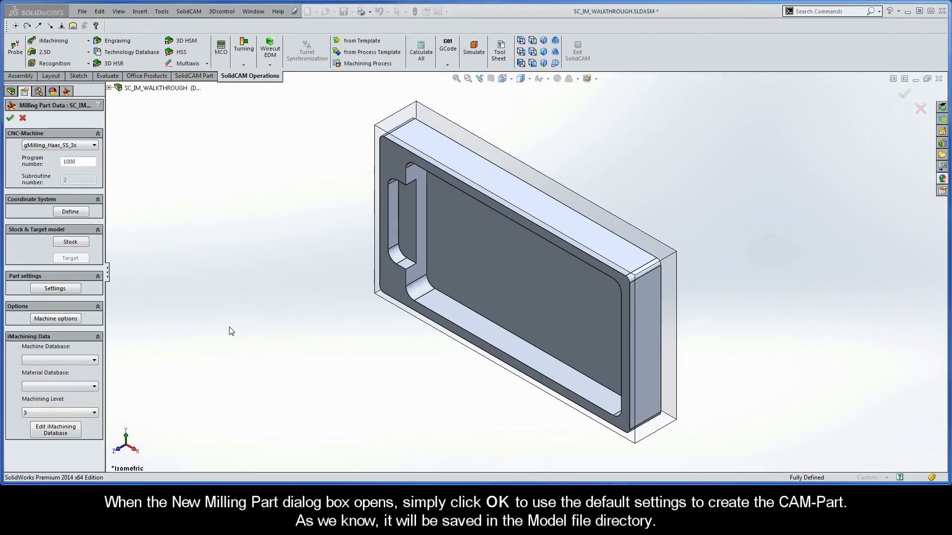
mouse_move(148, 223)
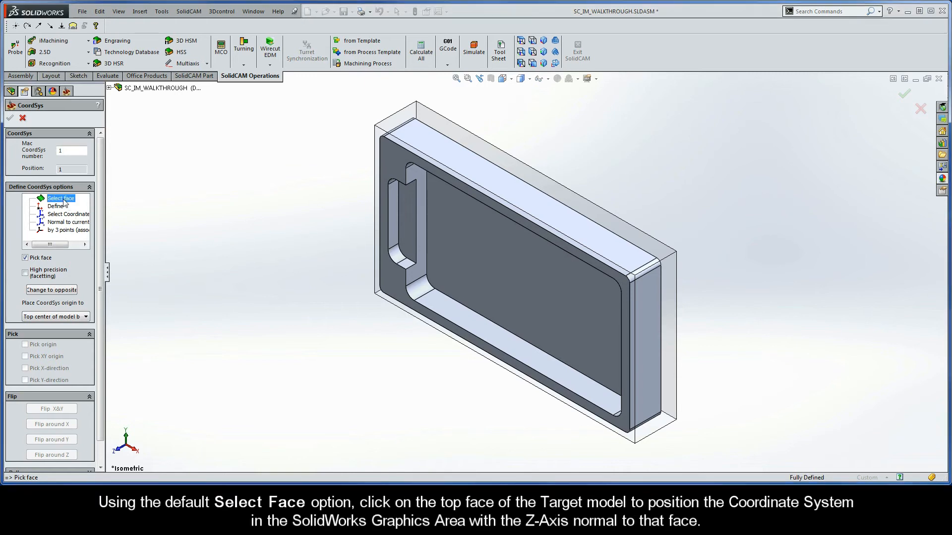
mouse_move(357, 279)
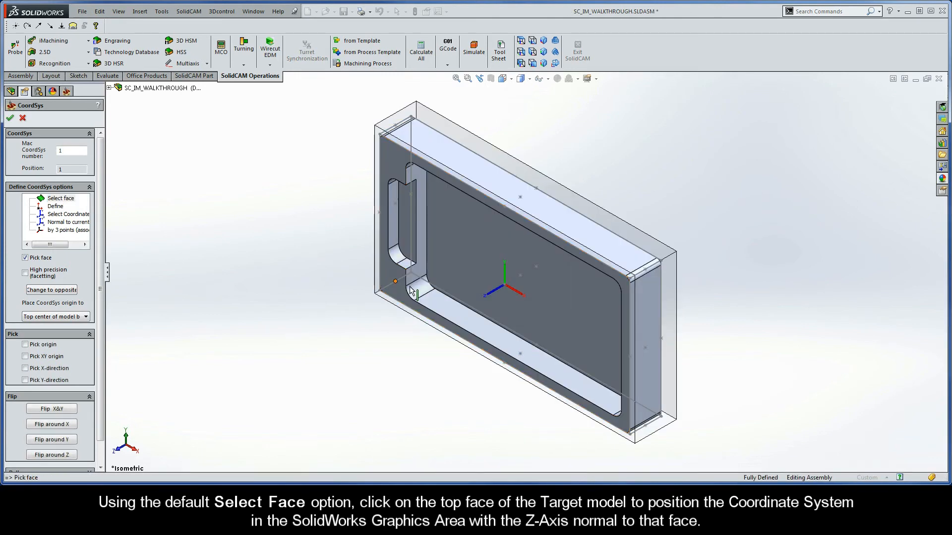
Enable Pick origin and place the CoordSys origin at the stock's back left top corner.
left_click(505, 289)
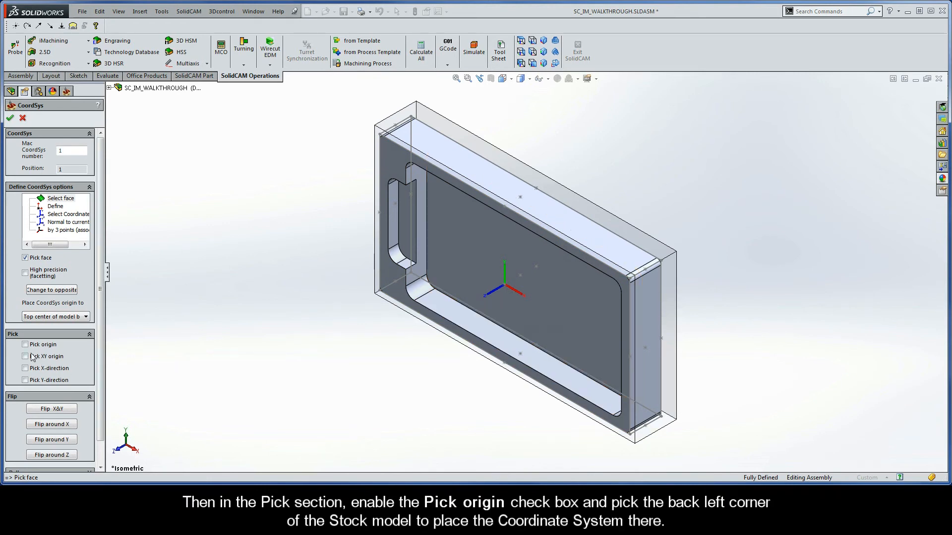
left_click(26, 345)
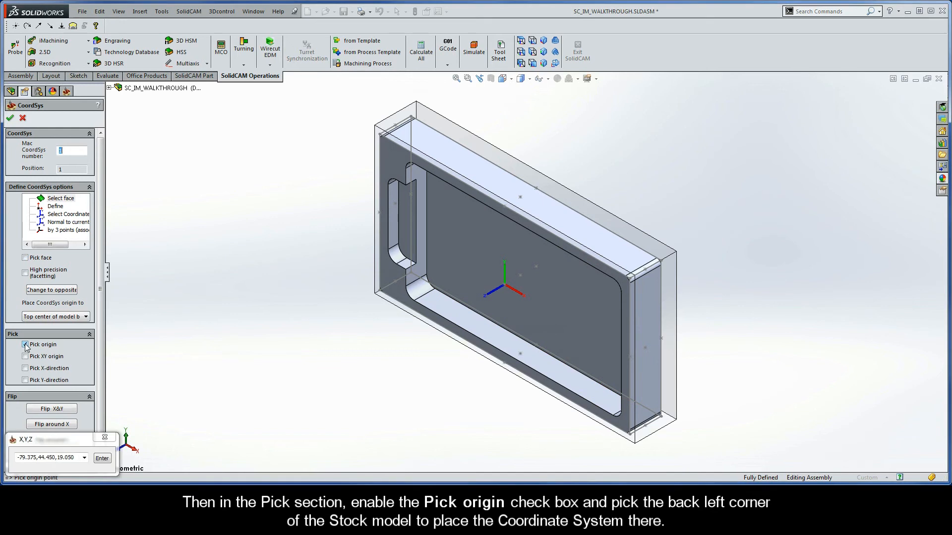
left_click(25, 344)
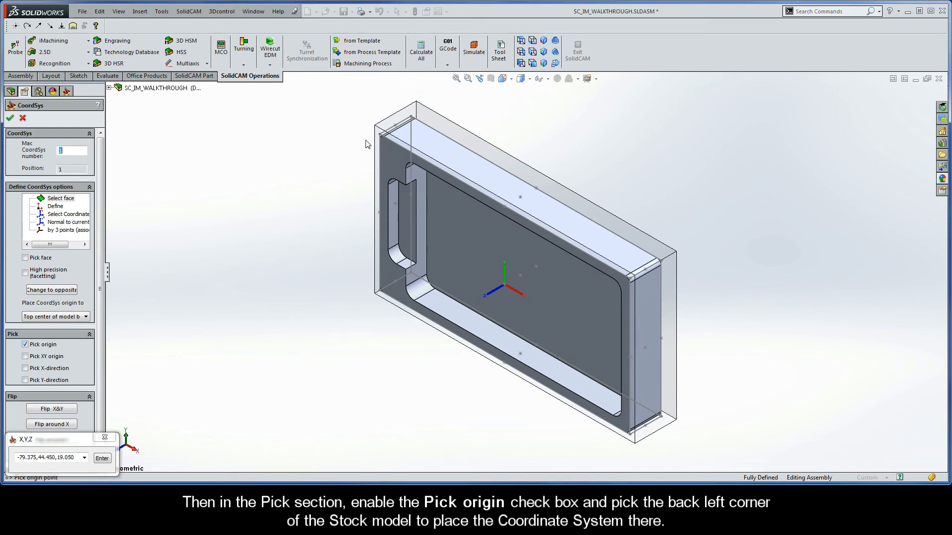
left_click(375, 126)
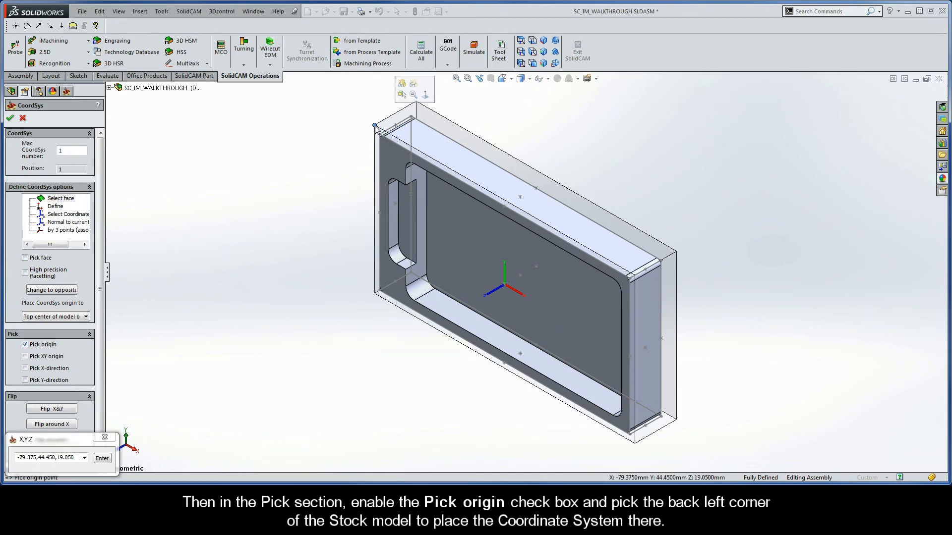
left_click(378, 126)
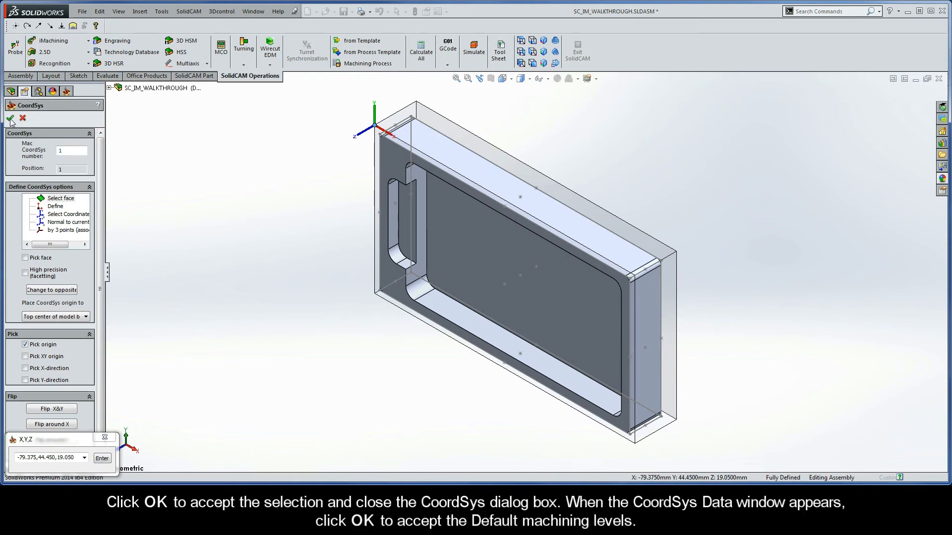
left_click(10, 119)
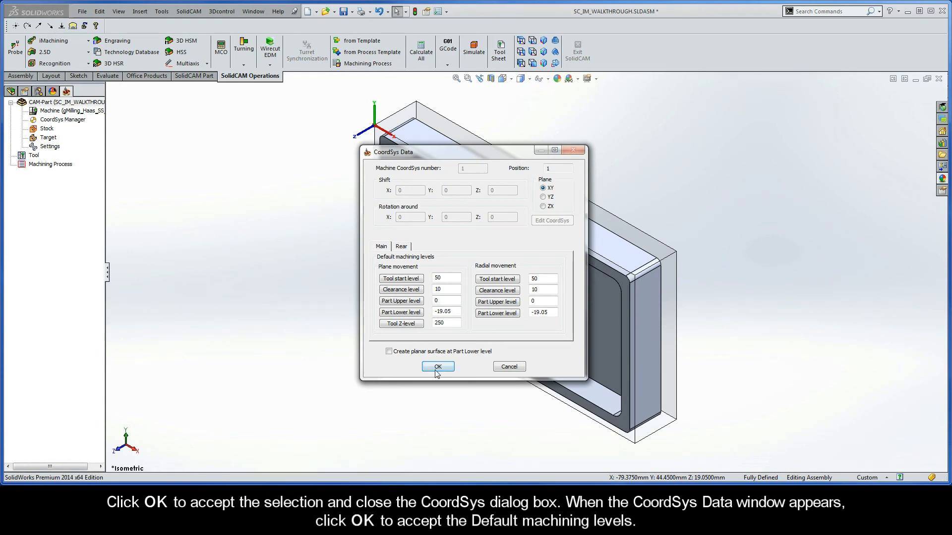
Accept the default machining levels and confirm coordinate system MAC 1, Position 1.
left_click(438, 367)
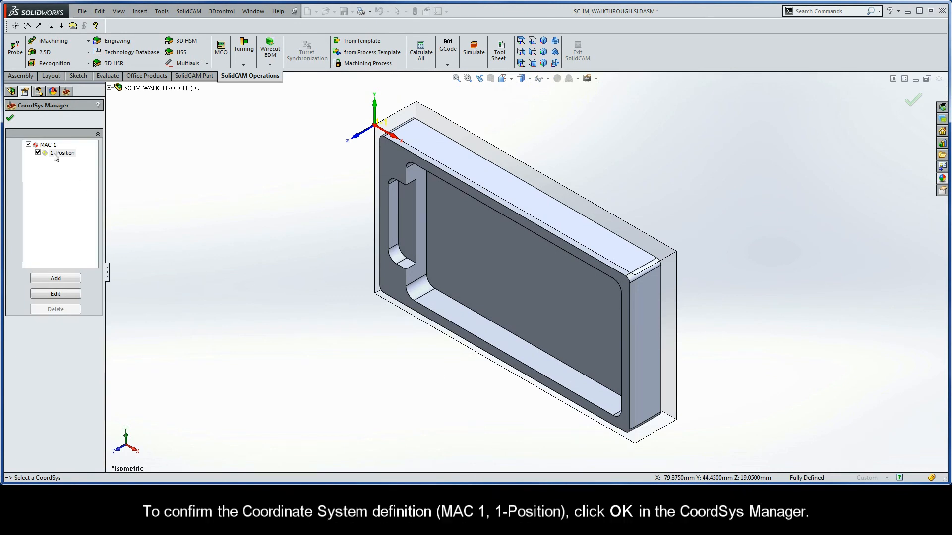
left_click(10, 117)
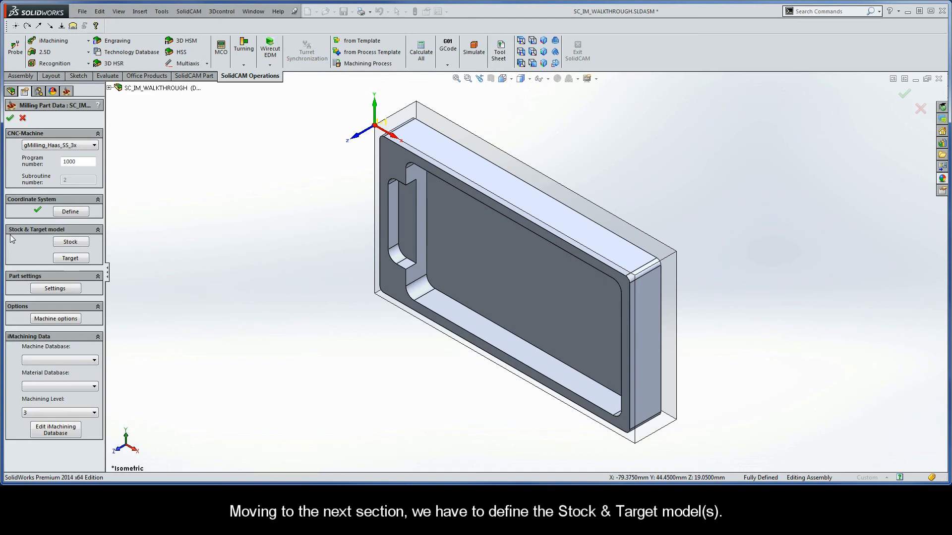
mouse_move(66, 237)
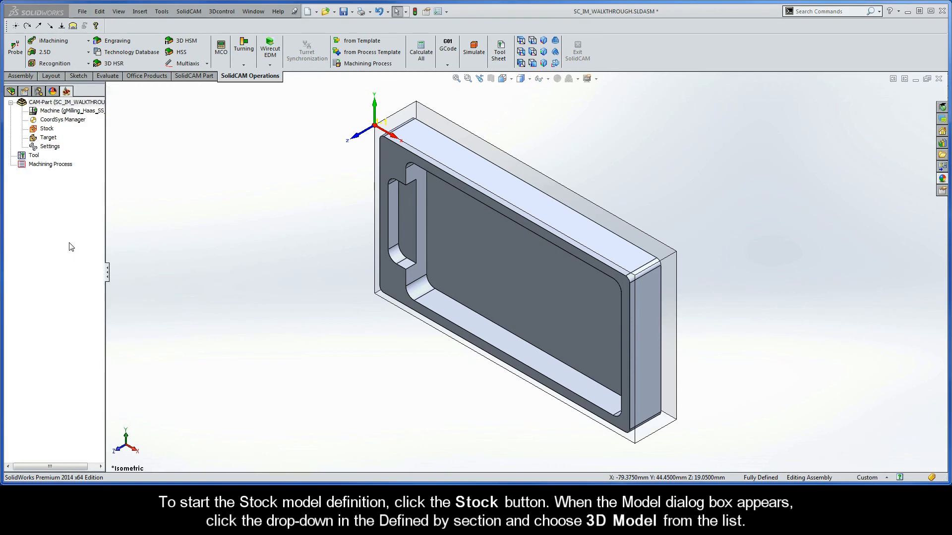
Start the stock model definition from Milling Part Data.
left_click(47, 128)
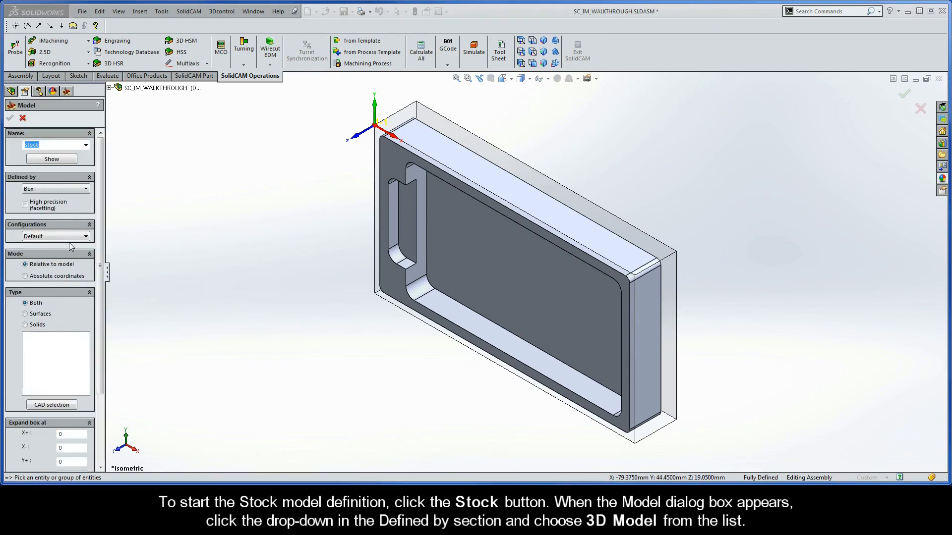
Define the stock from the 3D model body Solid 1 and accept it.
left_click(85, 188)
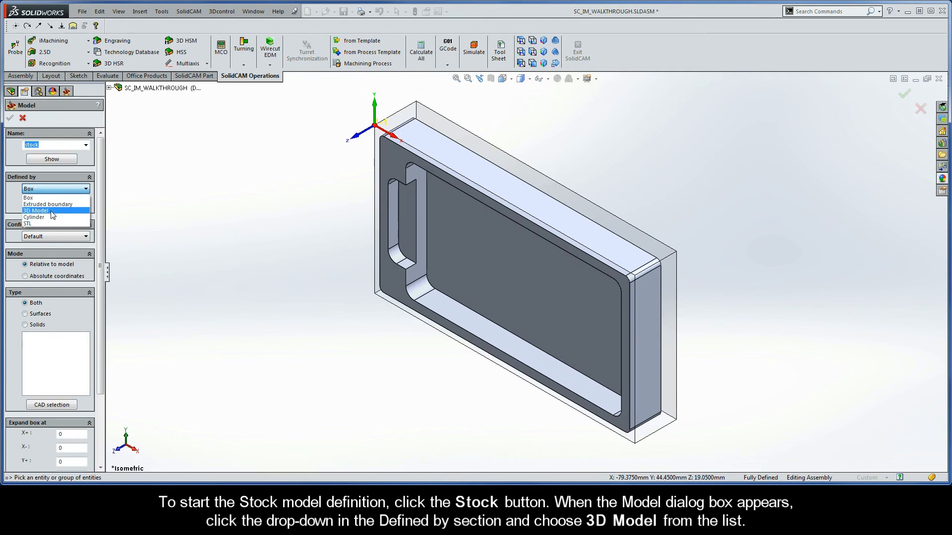
left_click(36, 210)
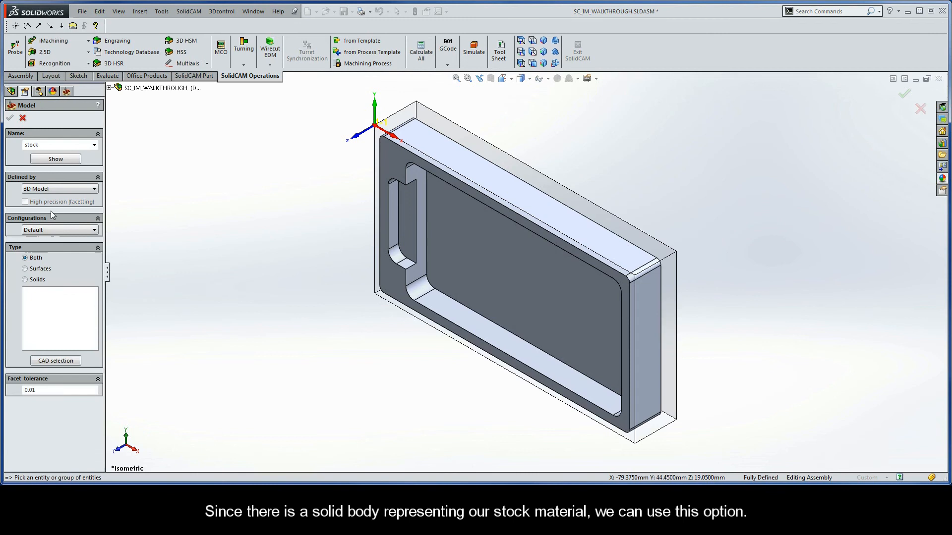
left_click(380, 289)
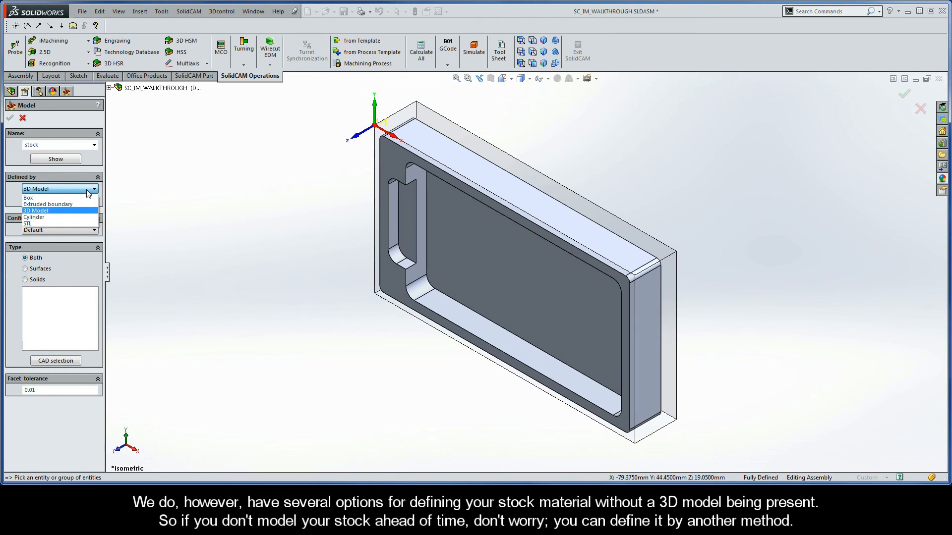
left_click(36, 210)
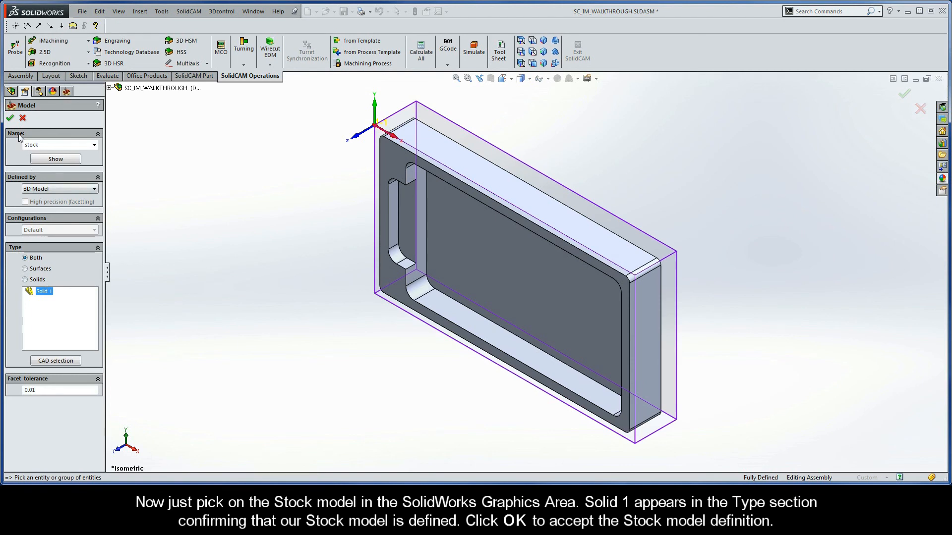
left_click(10, 118)
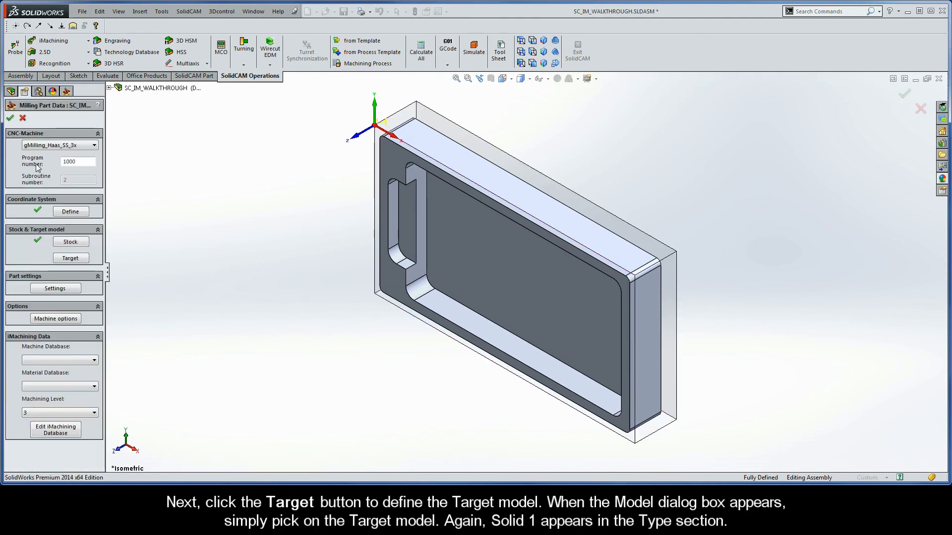
Define the target model as the part's solid body Solid 1 and accept it.
left_click(9, 118)
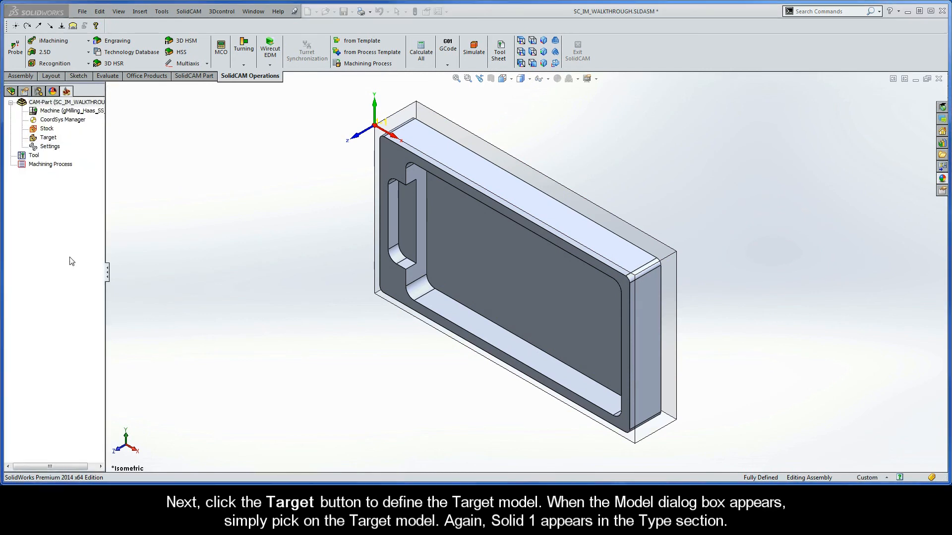
left_click(47, 137)
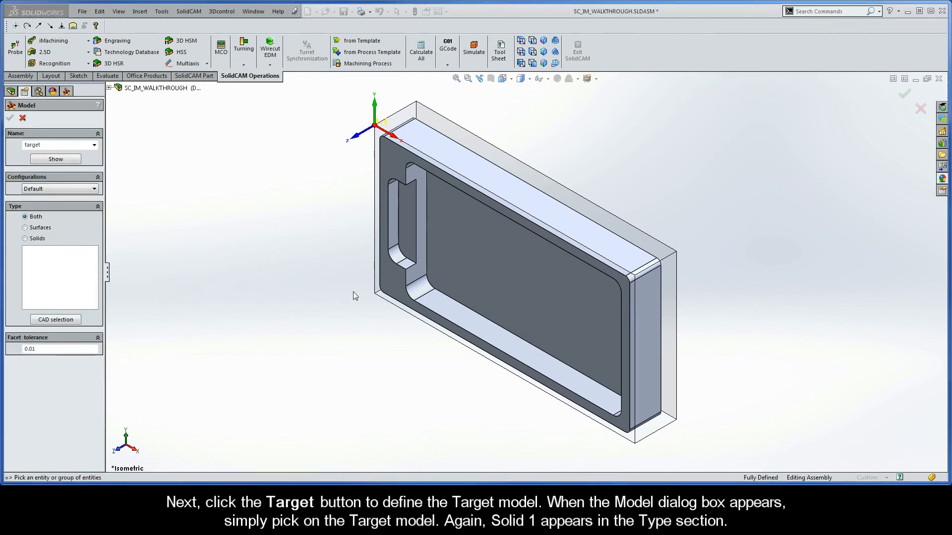
left_click(398, 289)
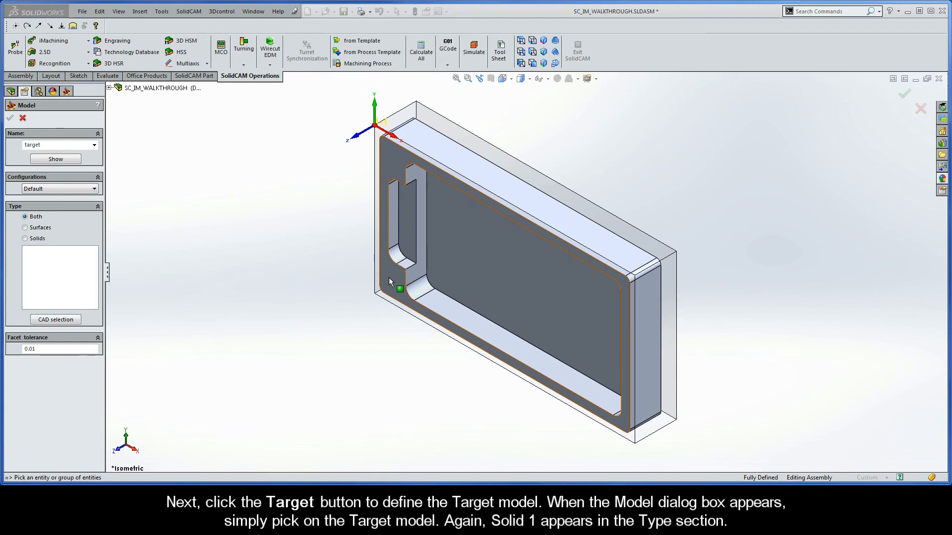
left_click(377, 289)
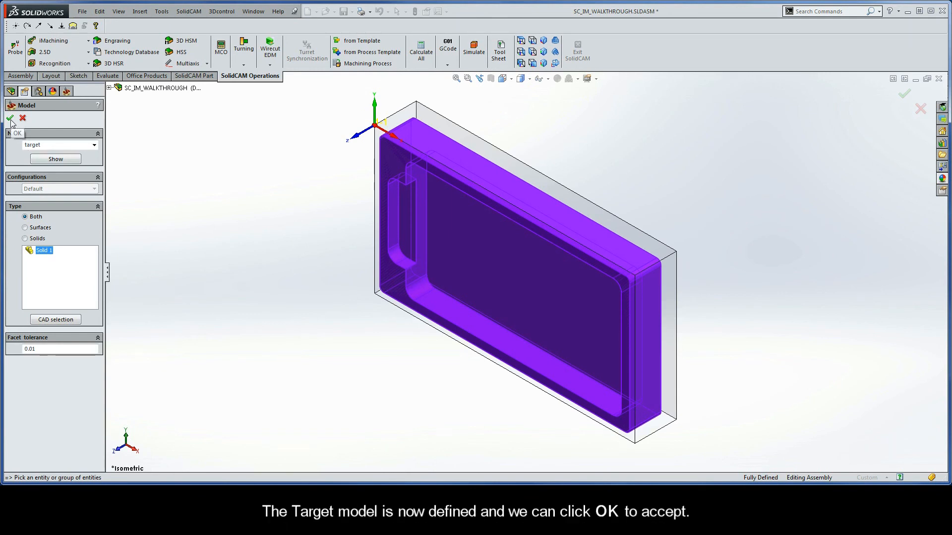
left_click(10, 118)
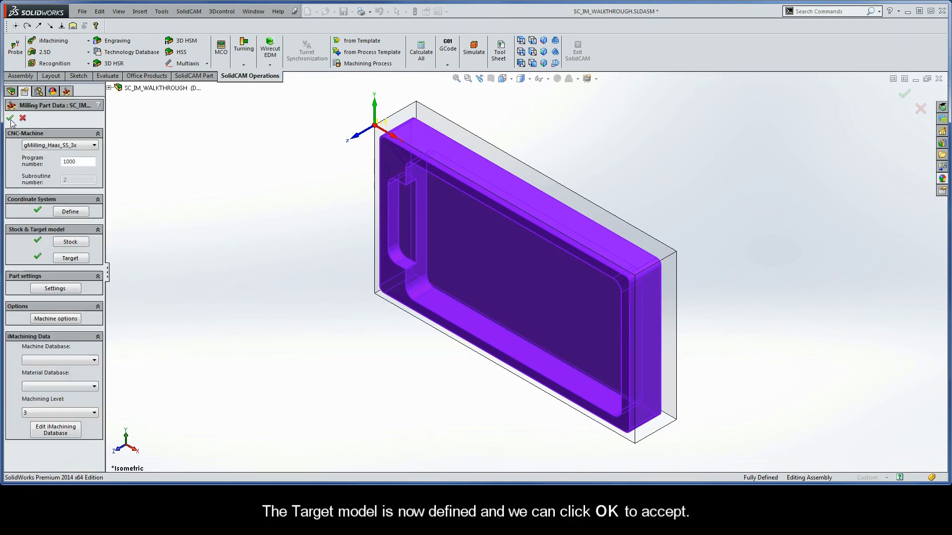
left_click(10, 118)
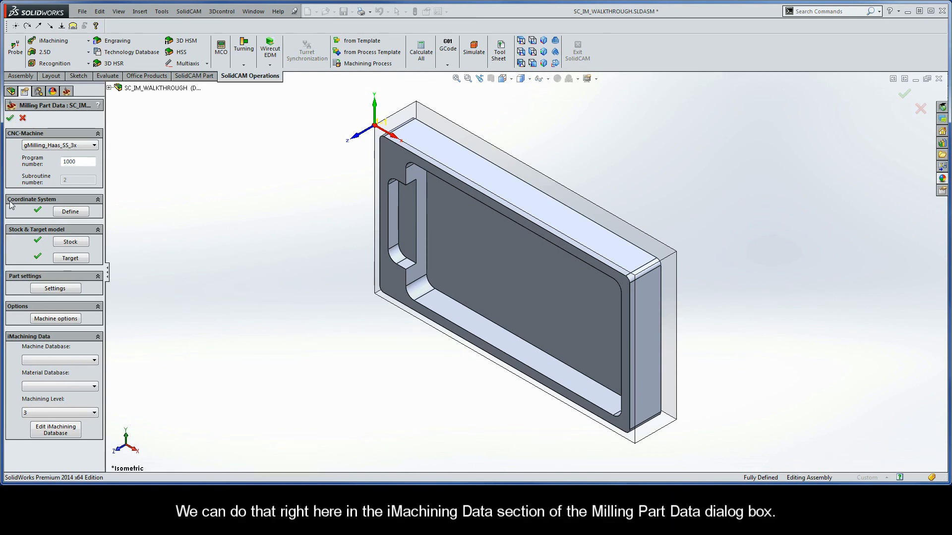
mouse_move(47, 344)
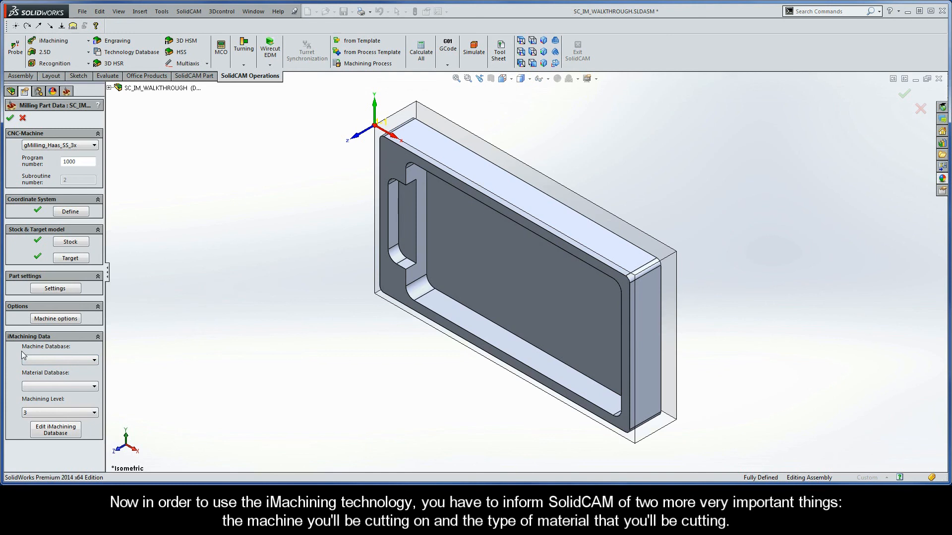
mouse_move(34, 355)
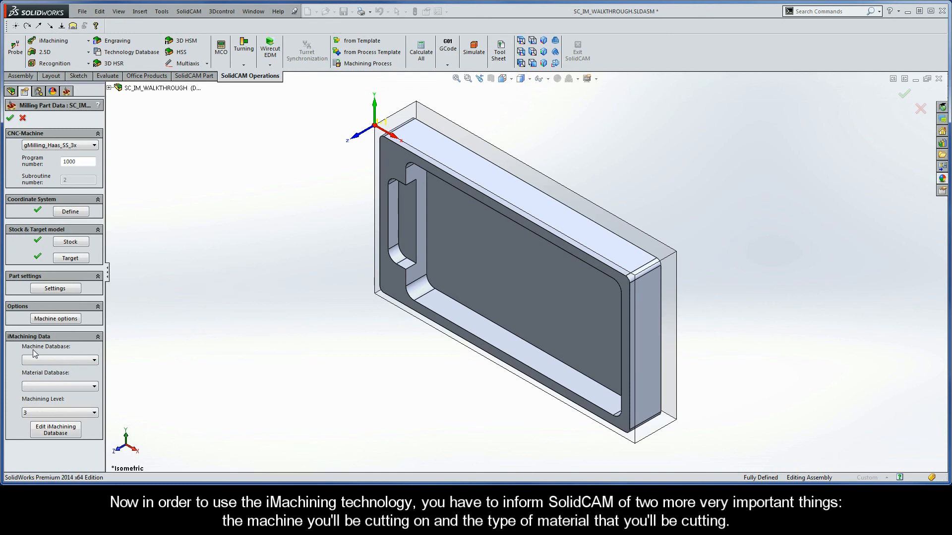
mouse_move(35, 380)
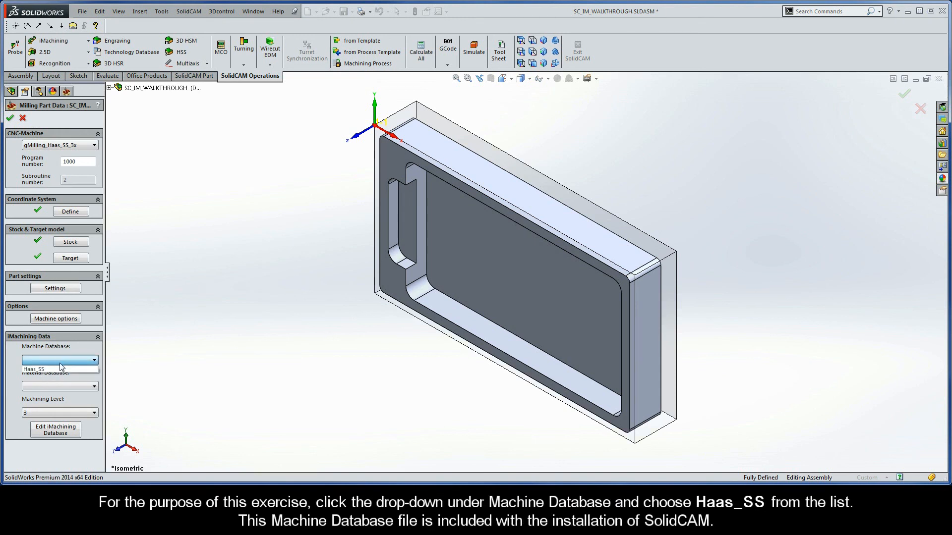
Choose Haas_SS as the iMachining machine database.
left_click(58, 360)
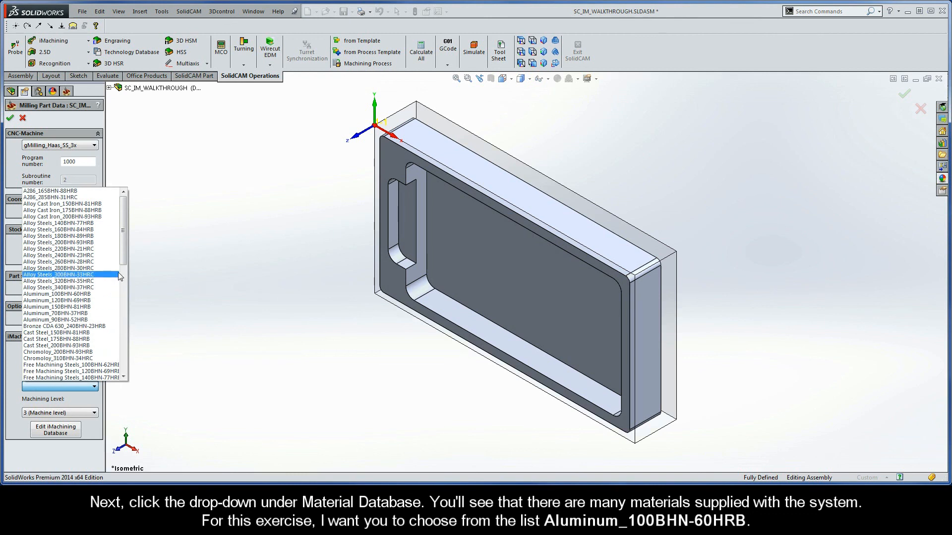
Choose Aluminum_100BHN-60HRB as the material database and confirm the Milling Part Data.
left_click_drag(123, 234, 123, 352)
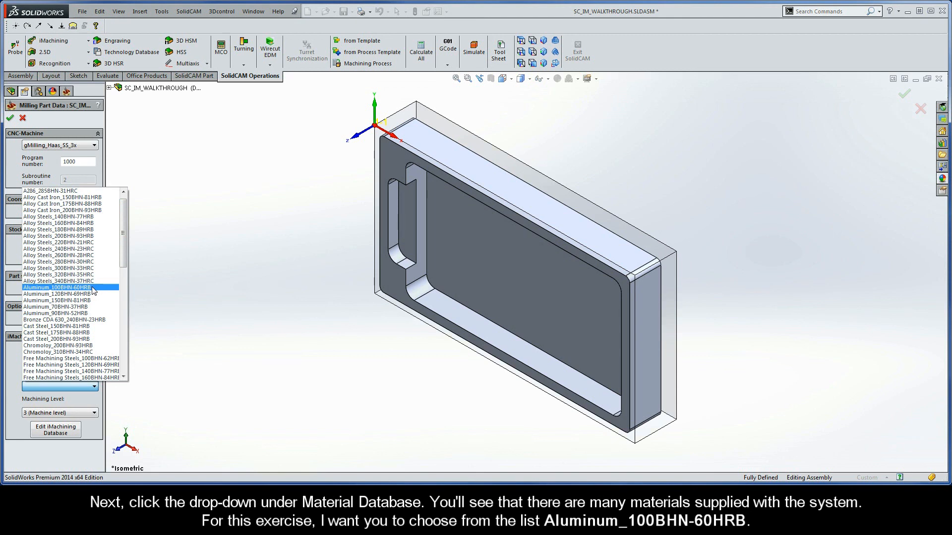
left_click(56, 288)
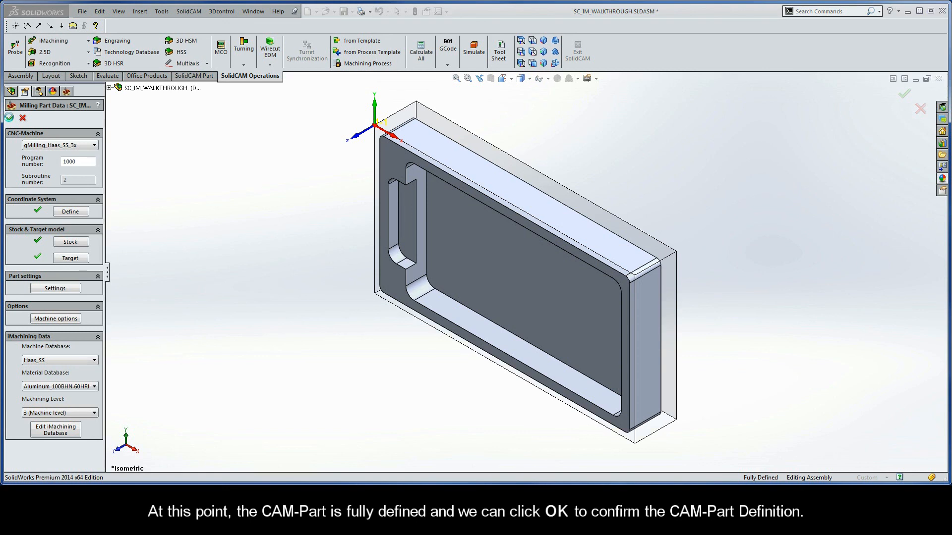
left_click(904, 93)
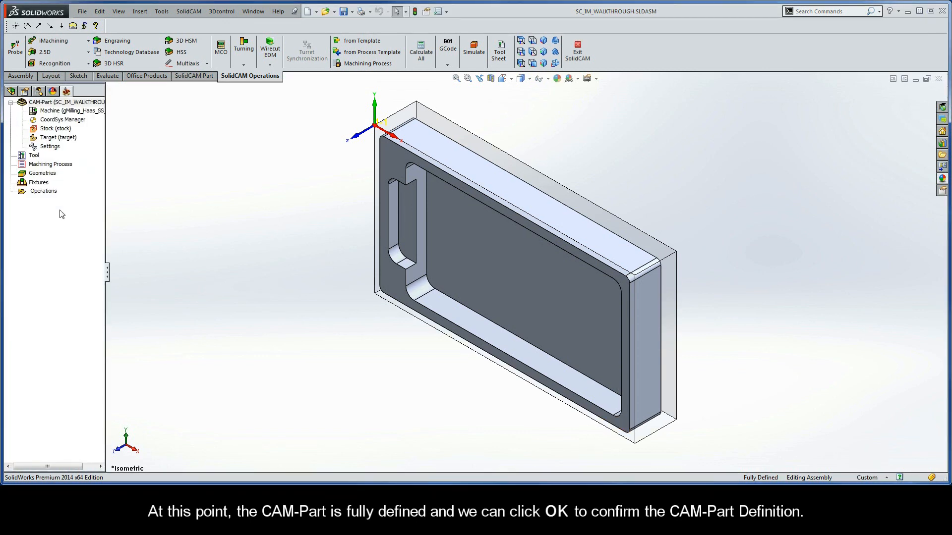